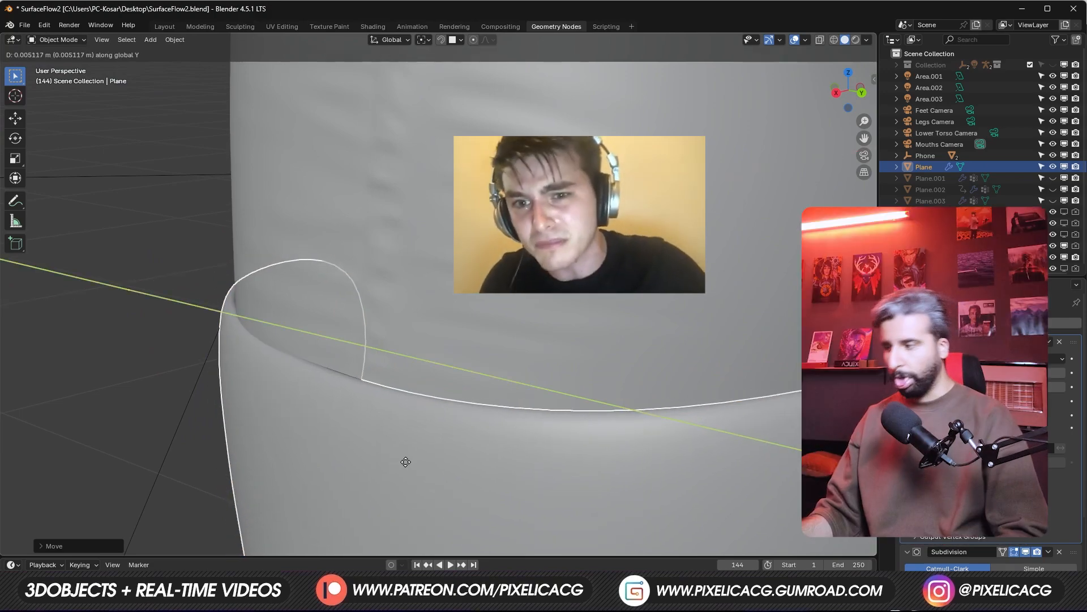
Switch the Plane's SurfaceFlow modifier on Icosphere to Advanced mode with Quality 256
{"action": "key", "text": "Tab"}
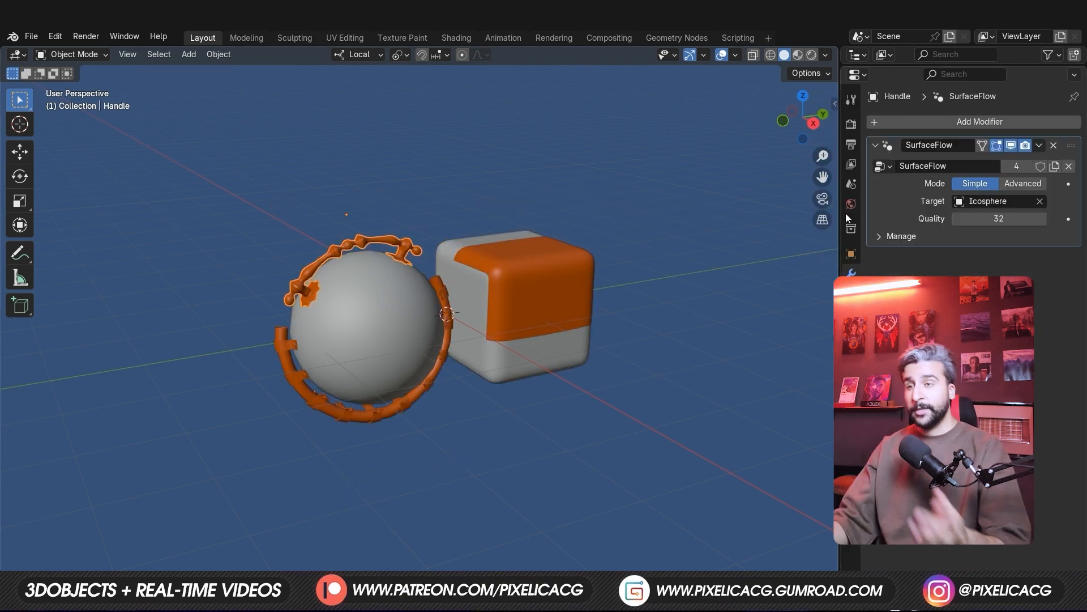
{"action": "left_click", "coordinate": [1023, 183]}
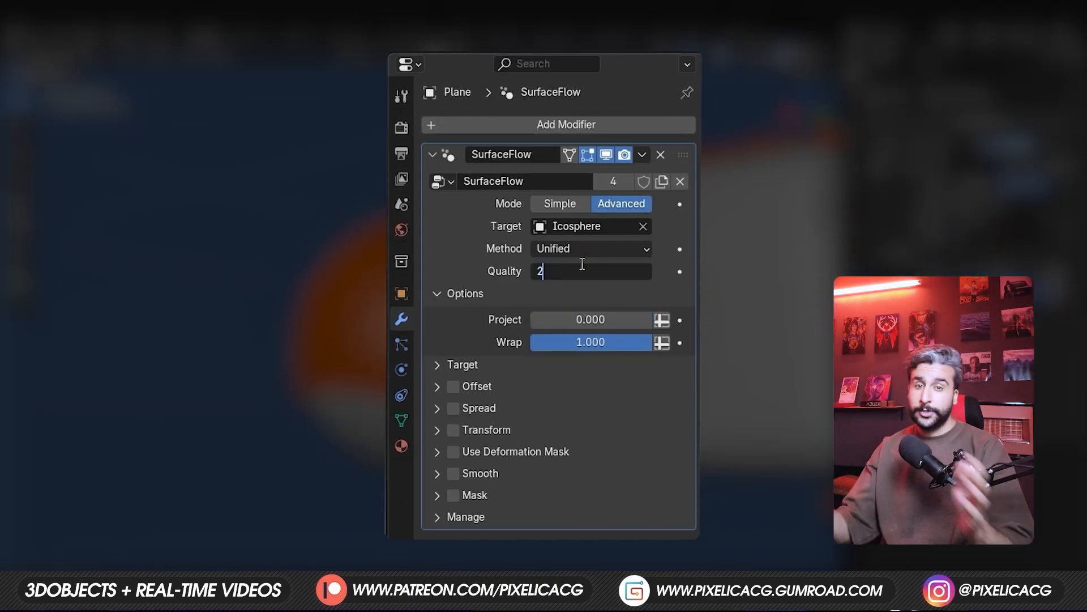
{"action": "type", "text": "256"}
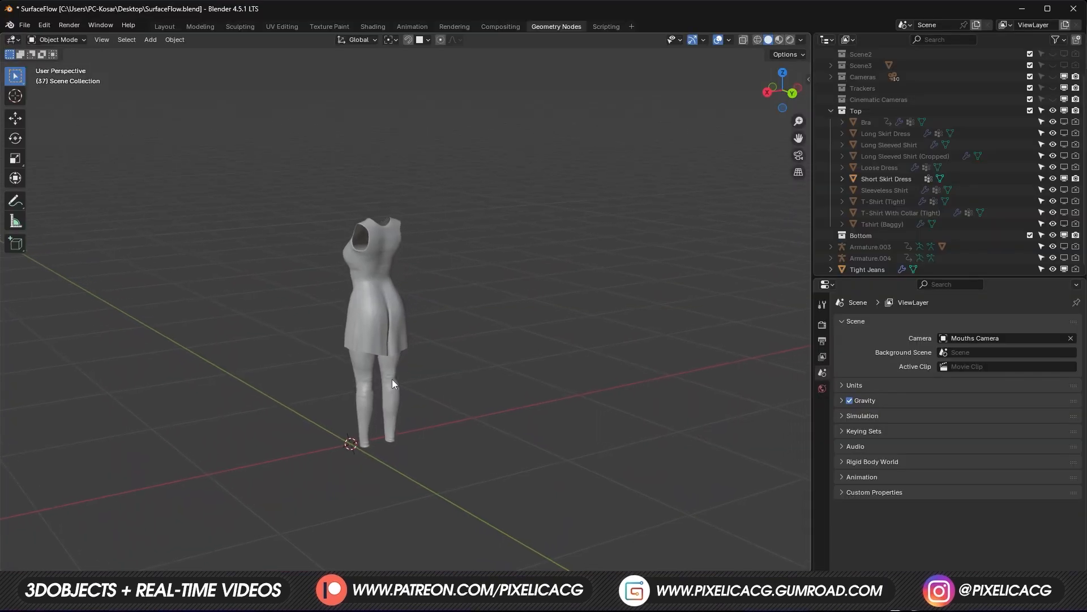
Install the SurfaceFlow add-on from disk in Preferences and enable it
{"action": "left_click", "coordinate": [867, 269]}
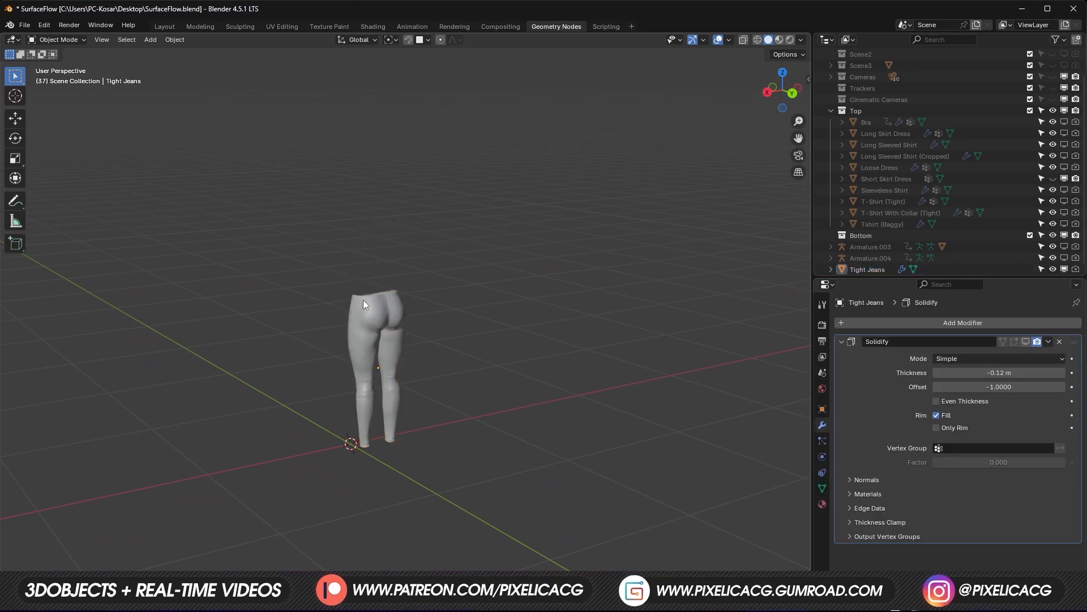
{"action": "left_click", "coordinate": [44, 25]}
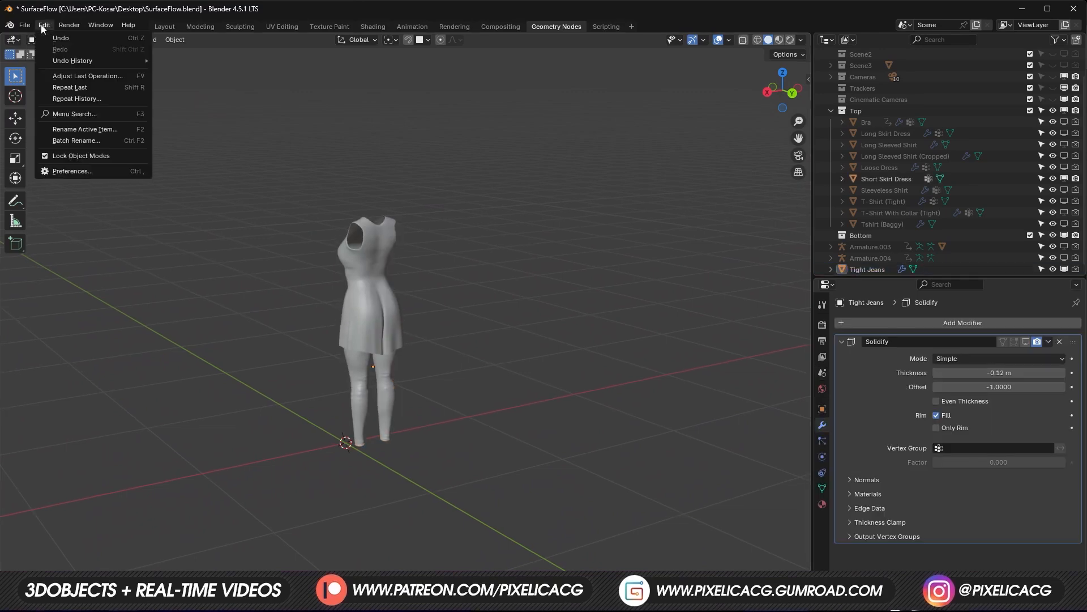
{"action": "left_click", "coordinate": [72, 171]}
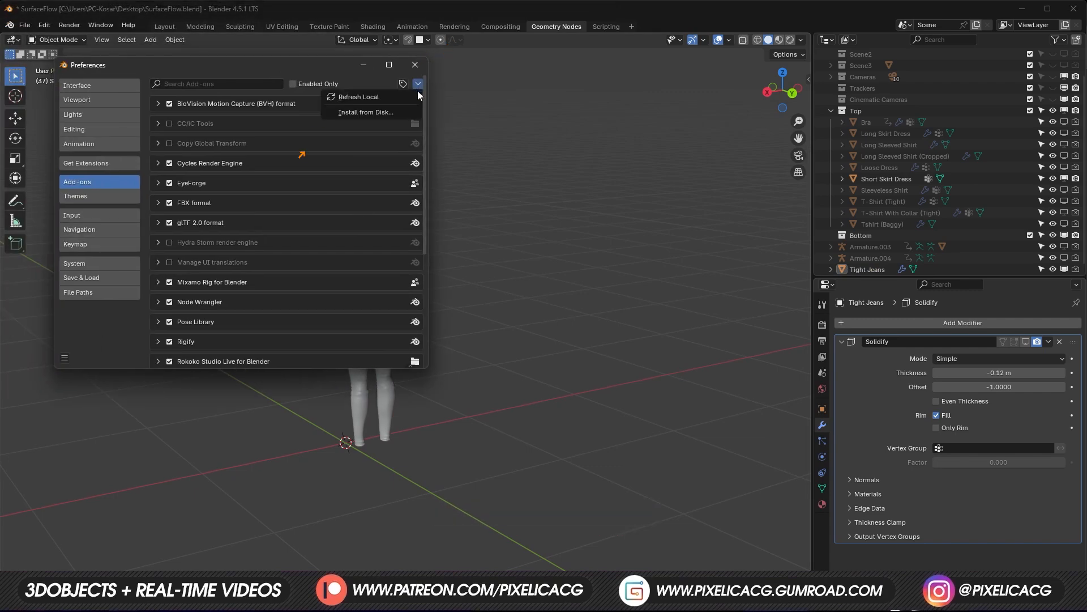
{"action": "left_click", "coordinate": [366, 112]}
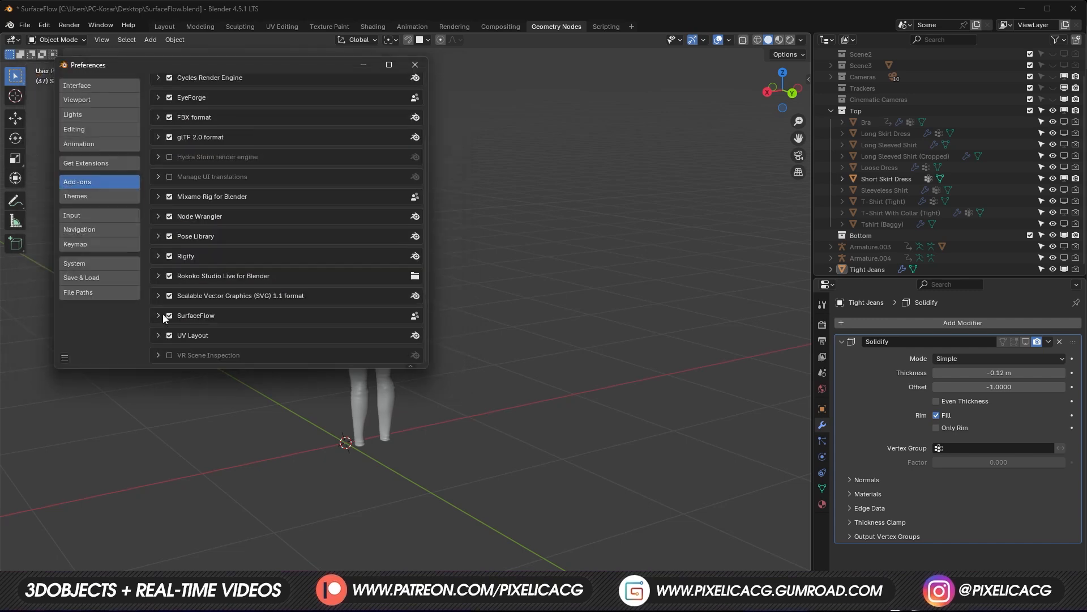
{"action": "left_click", "coordinate": [169, 315]}
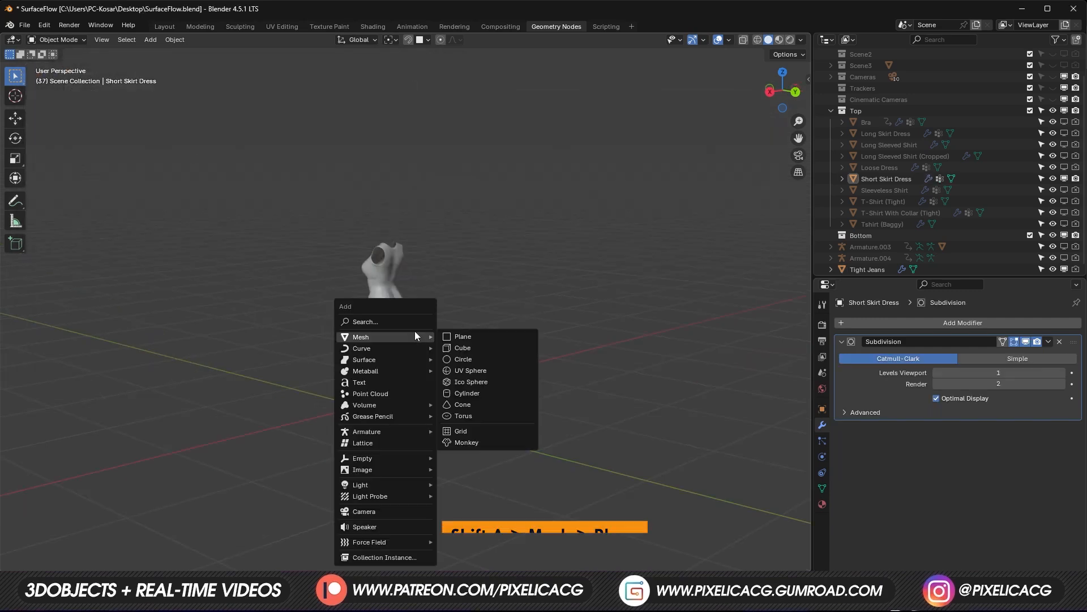
Add a plane, shape it into a long strip at waist height, and subdivide it
{"action": "left_click", "coordinate": [462, 336]}
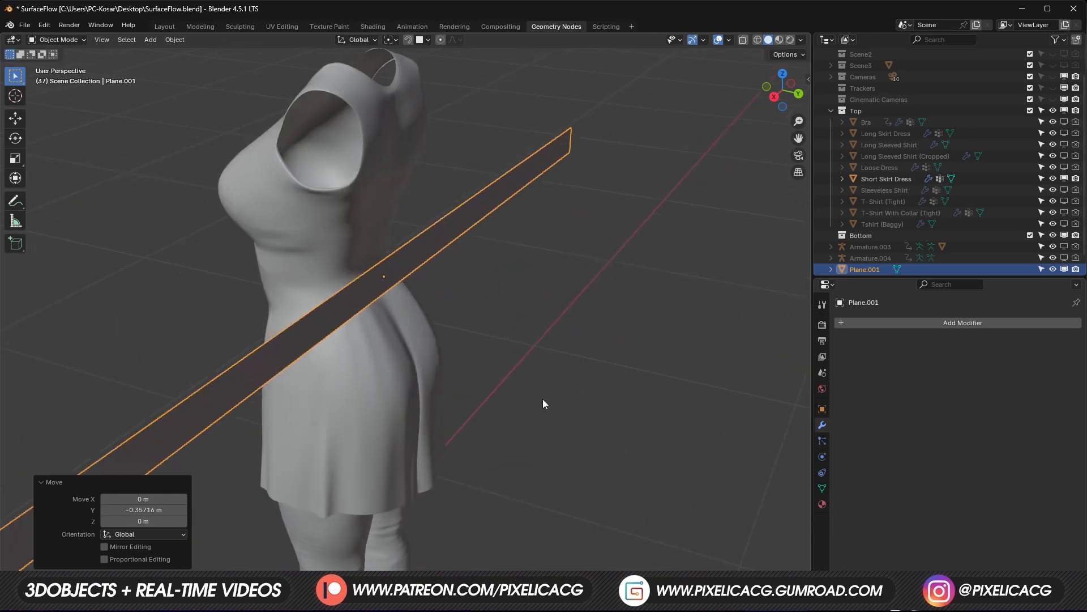
{"action": "scroll", "scroll_direction": "down", "scroll_amount": 3}
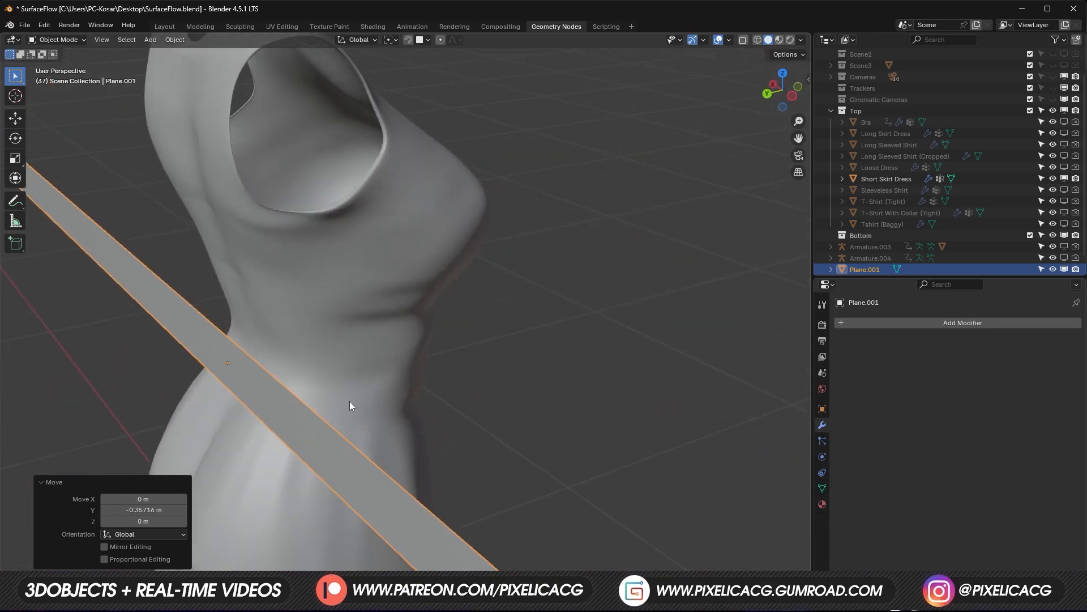
{"action": "scroll", "scroll_direction": "down", "scroll_amount": 3}
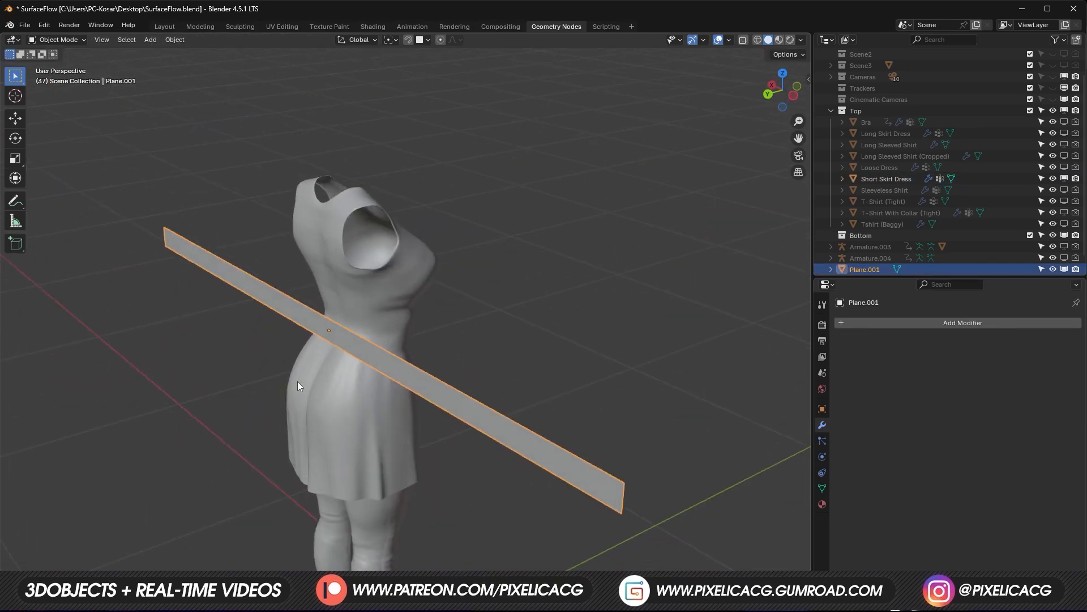
{"action": "key", "text": "Tab"}
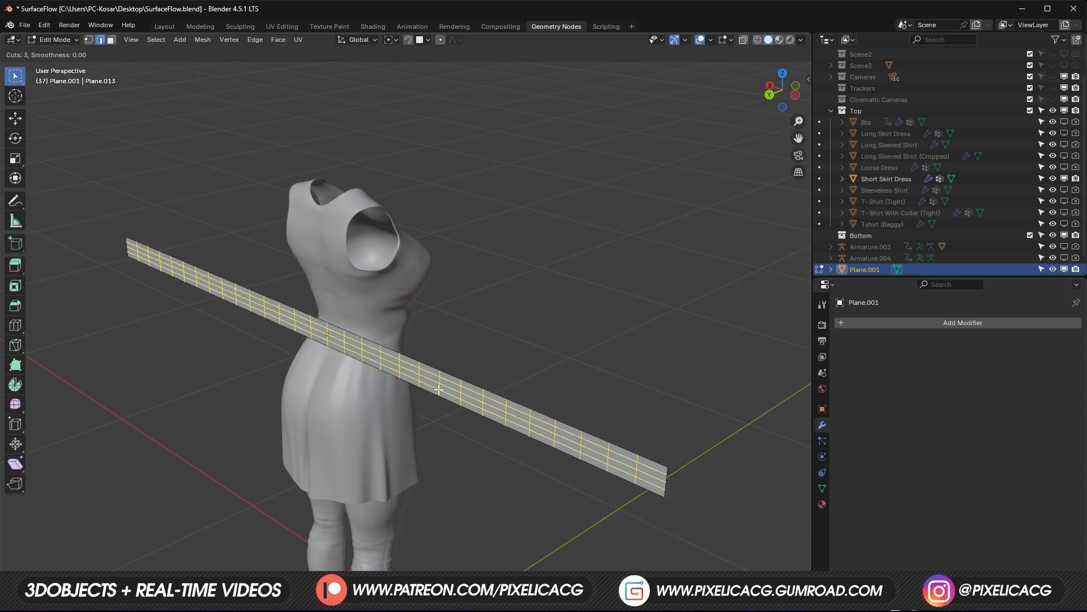
{"action": "key", "text": "Tab"}
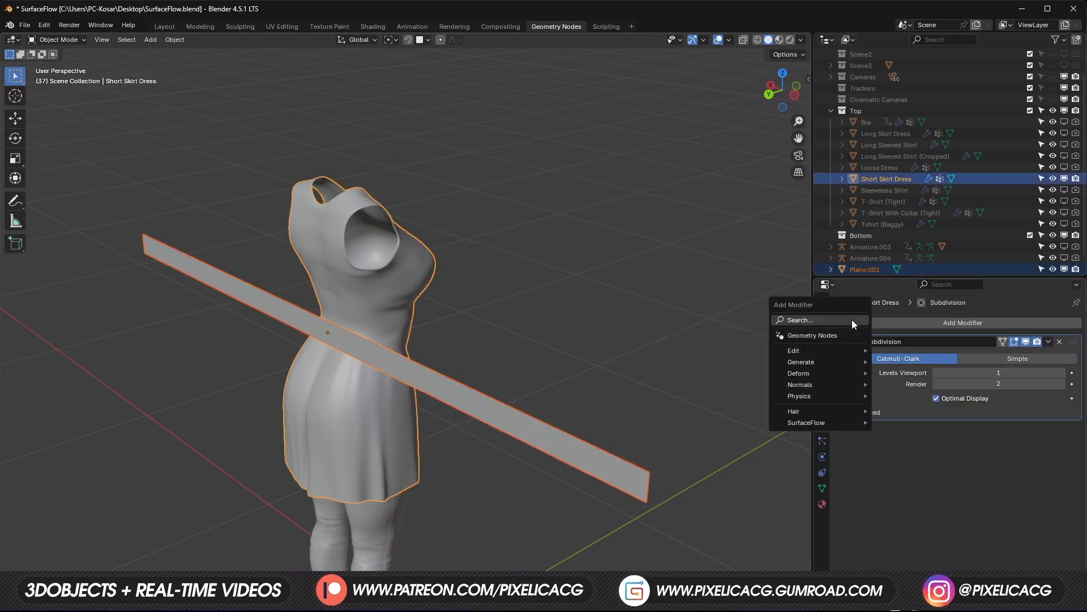
{"action": "mouse_move", "coordinate": [805, 423]}
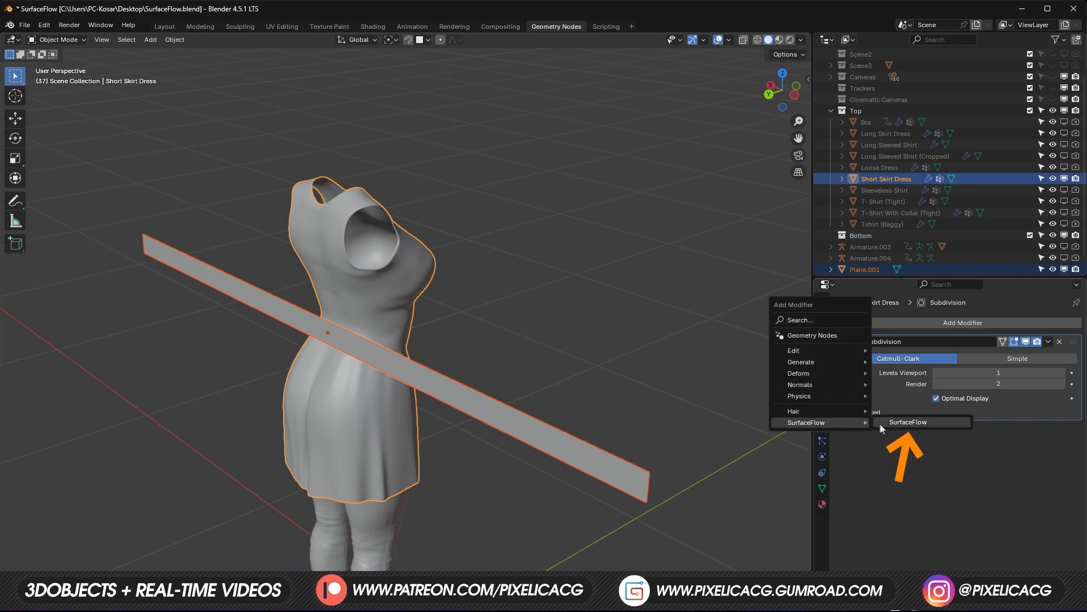
Wrap the strip onto Short Skirt Dress's waist with a SurfaceFlow modifier
{"action": "left_click", "coordinate": [908, 422]}
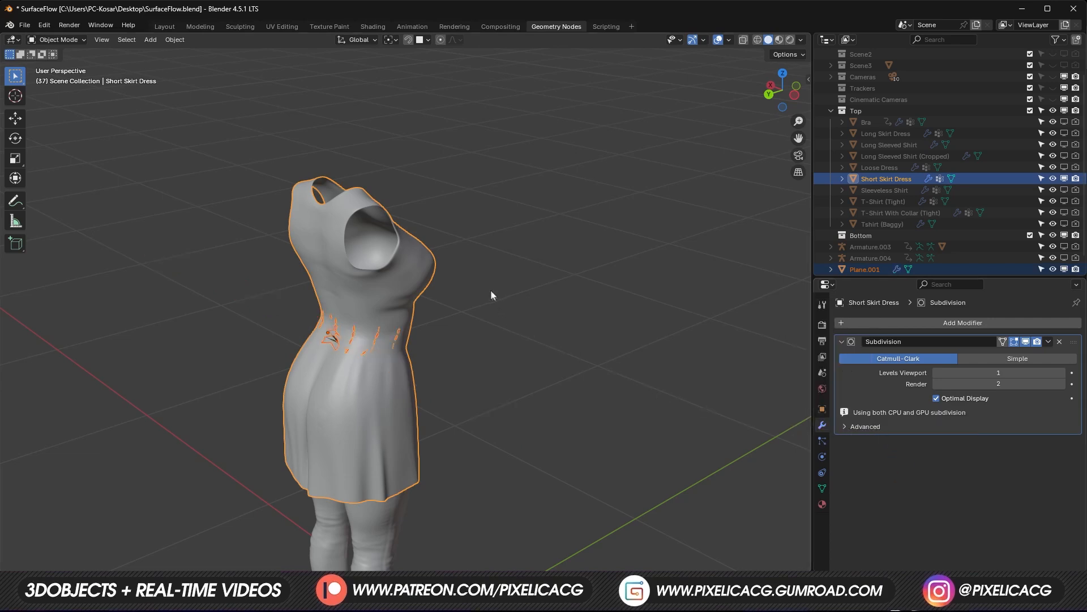
{"action": "left_click_drag", "start_coordinate": [491, 295], "coordinate": [284, 423]}
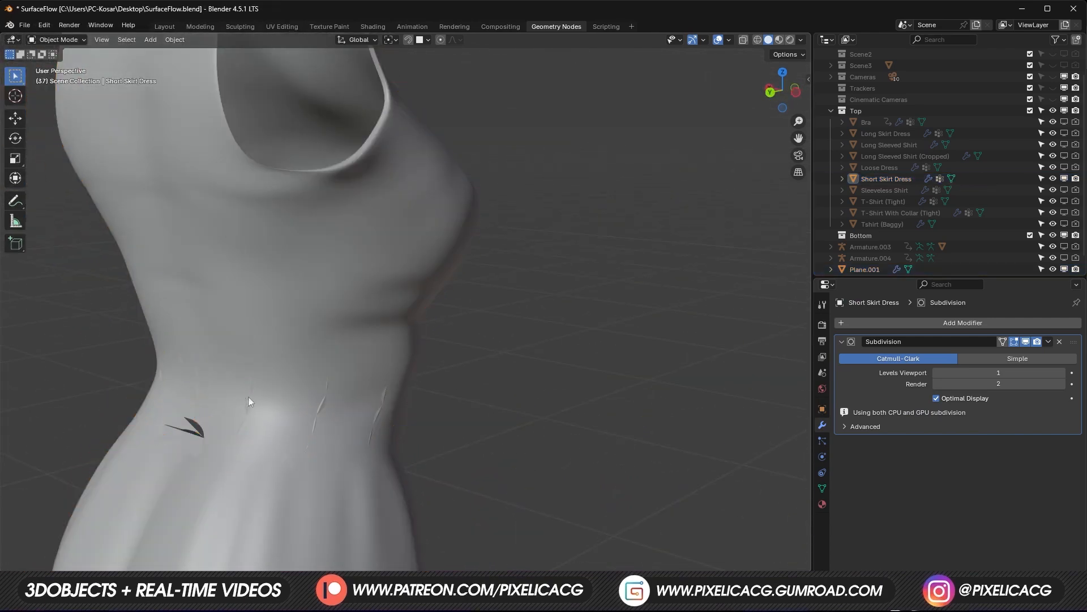
{"action": "left_click", "coordinate": [865, 269]}
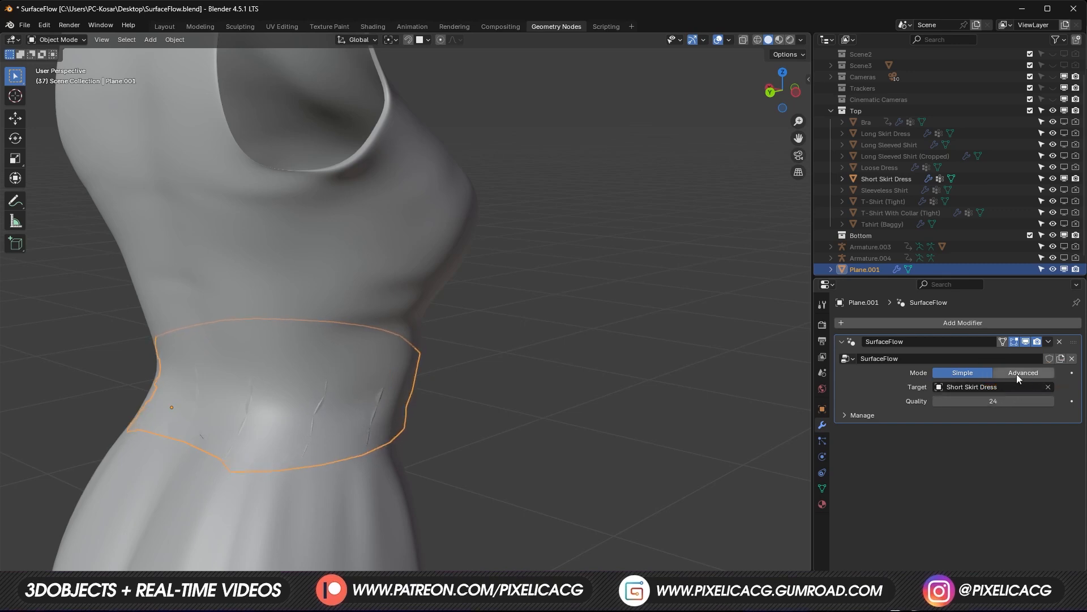
Set the band's SurfaceFlow to Advanced and enable Offset at -0.012 m
{"action": "left_click", "coordinate": [1023, 373]}
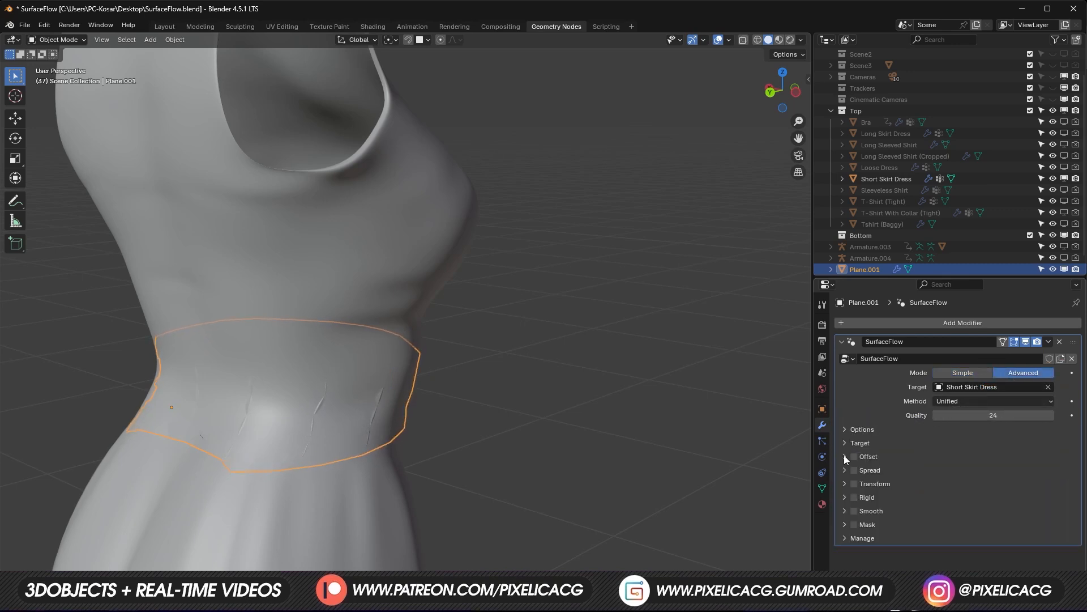
{"action": "left_click", "coordinate": [853, 457]}
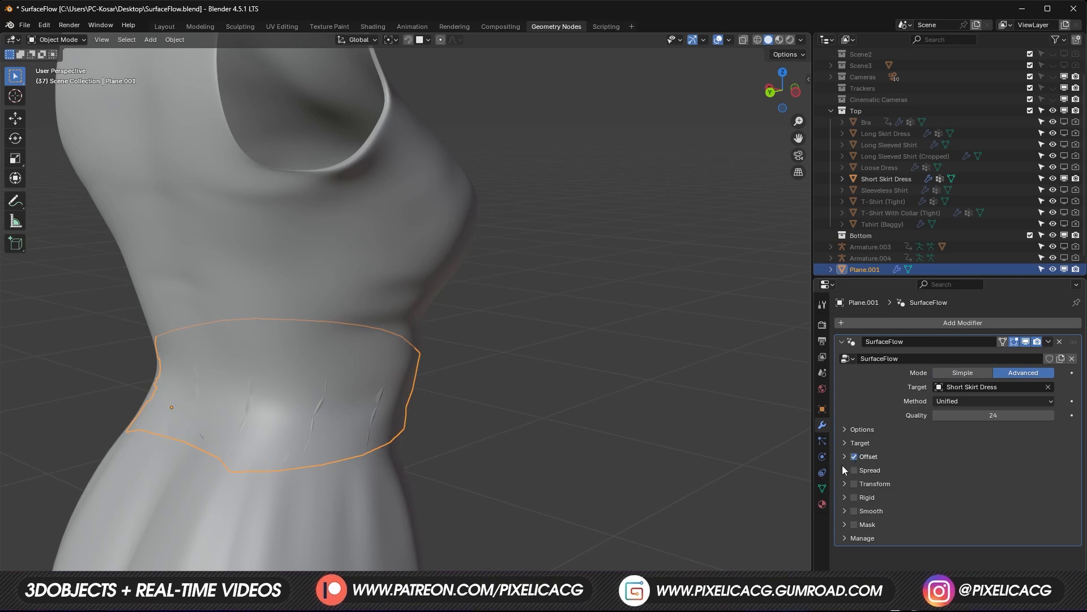
{"action": "left_click", "coordinate": [844, 457]}
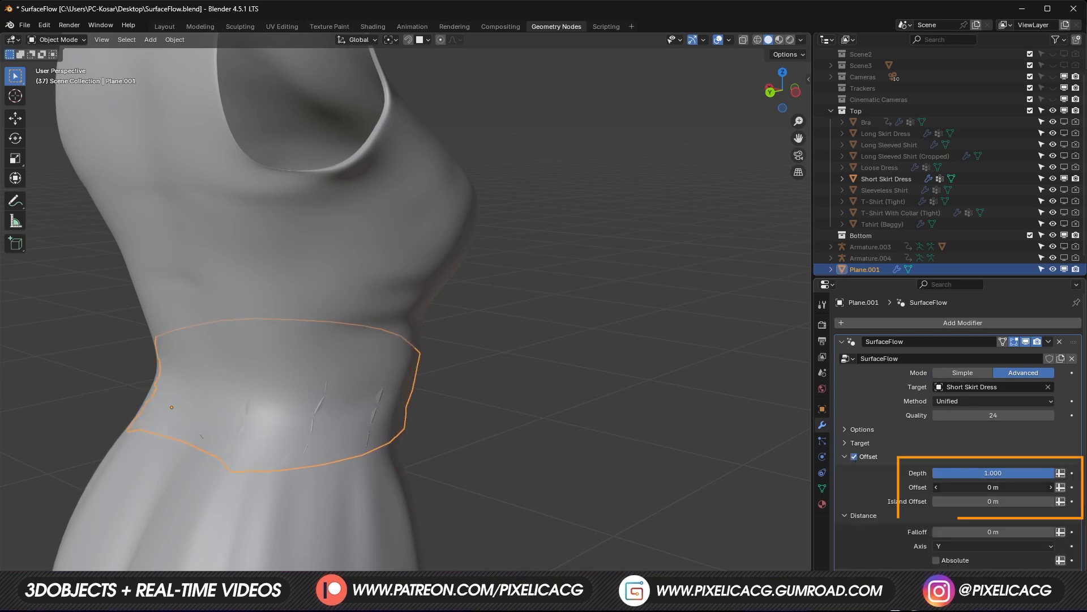
{"action": "left_click_drag", "start_coordinate": [992, 487], "coordinate": [971, 487]}
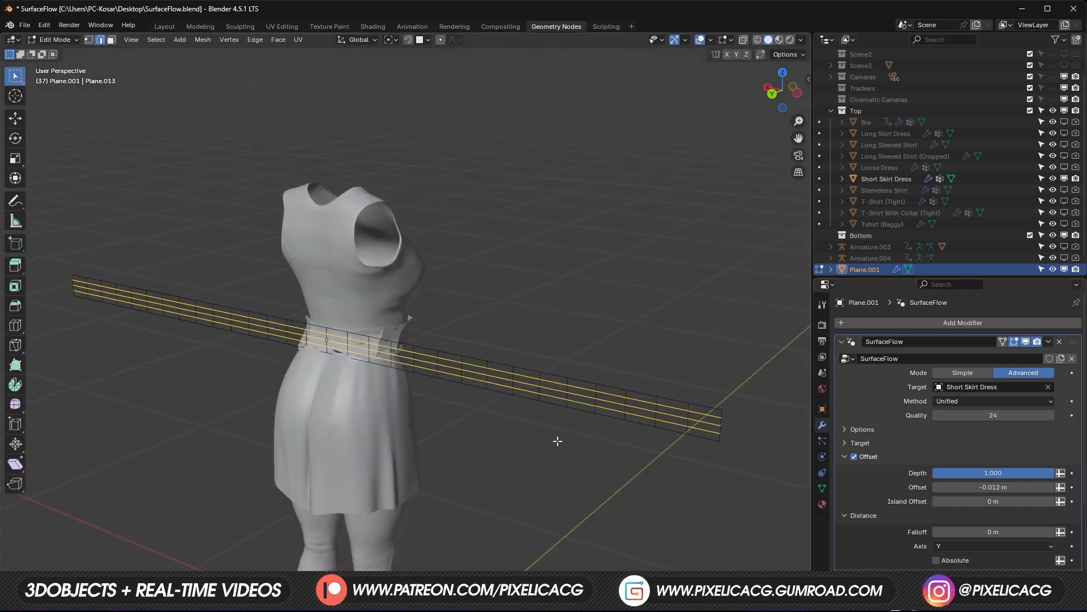
Scale the strip lengthwise to 0.28 in Edit Mode to shorten the band
{"action": "key", "text": "Tab"}
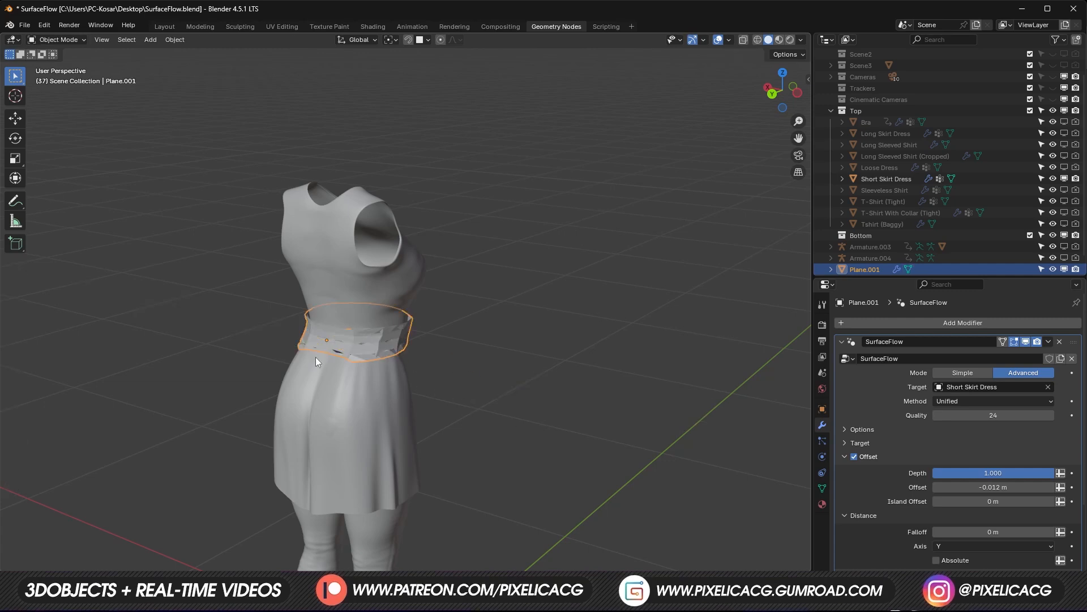
{"action": "key", "text": "Tab"}
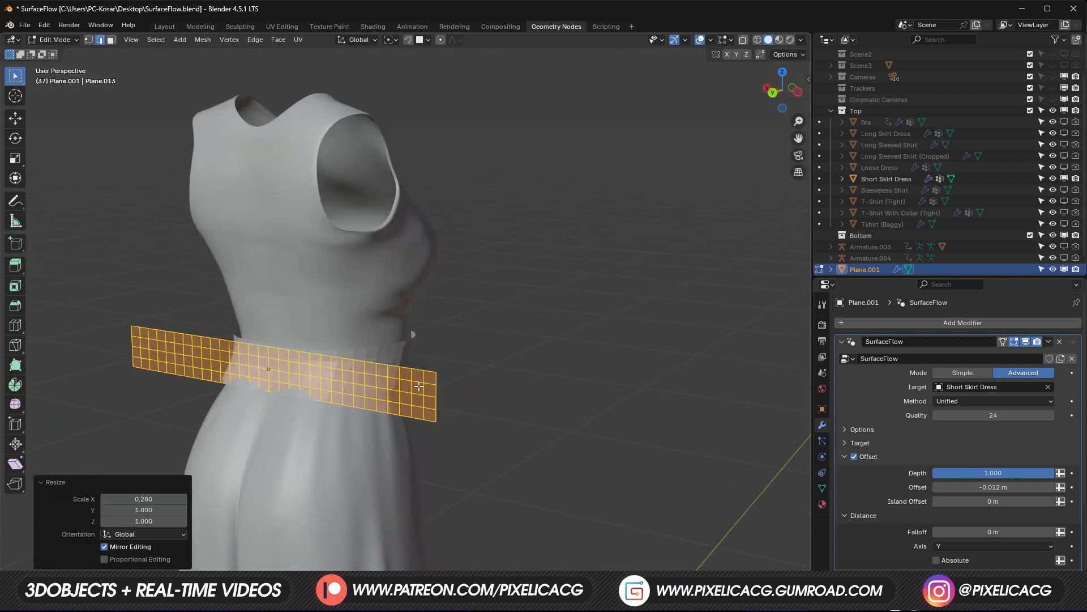
{"action": "key", "text": "Tab"}
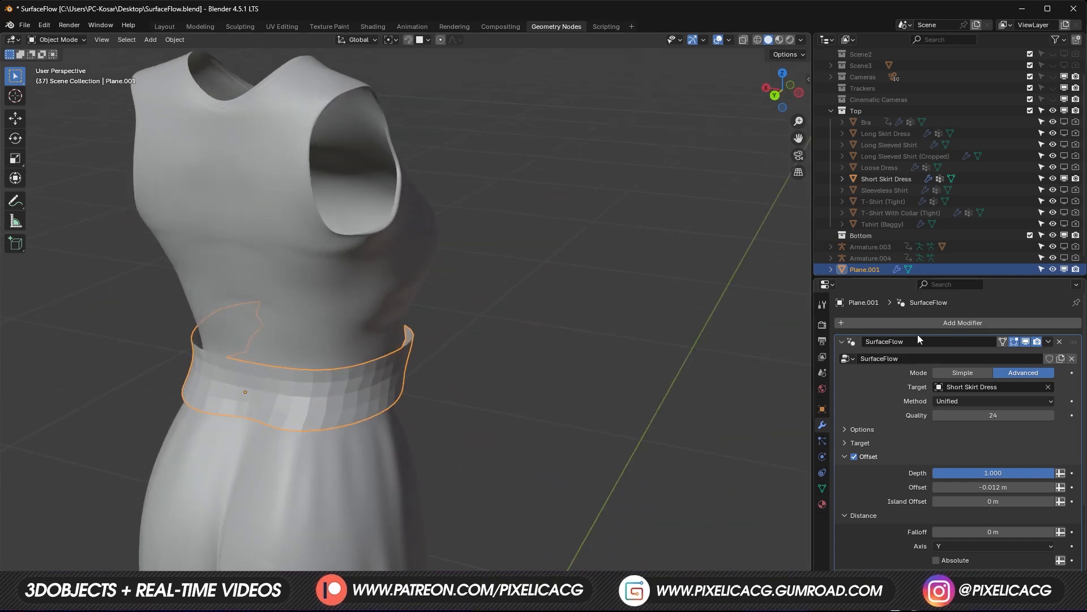
Add a Solidify modifier to the waist band to give it thickness
{"action": "left_click", "coordinate": [962, 322]}
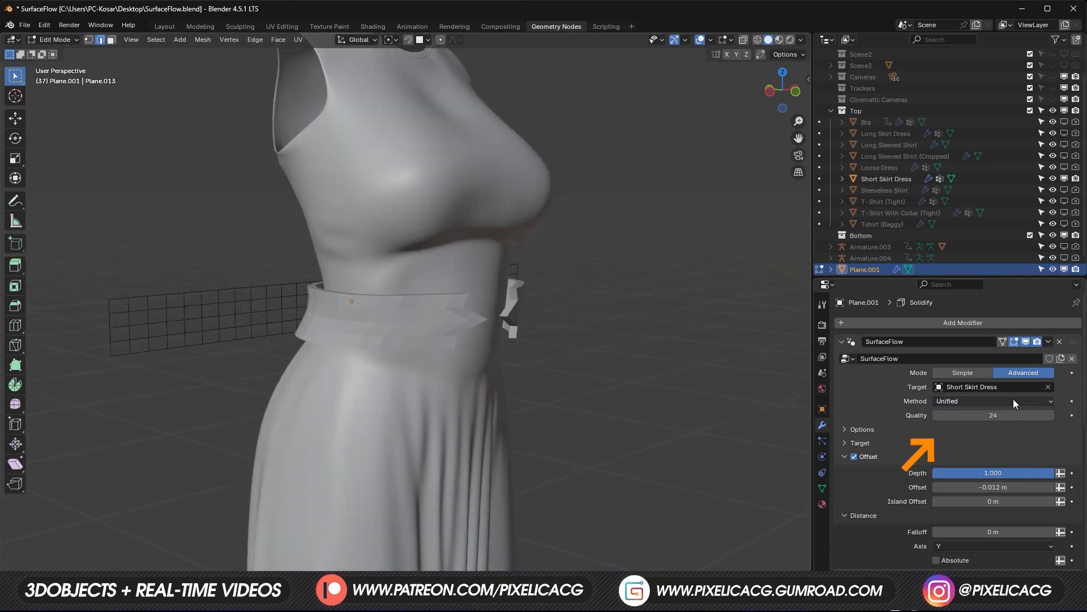
{"action": "left_click", "coordinate": [993, 401]}
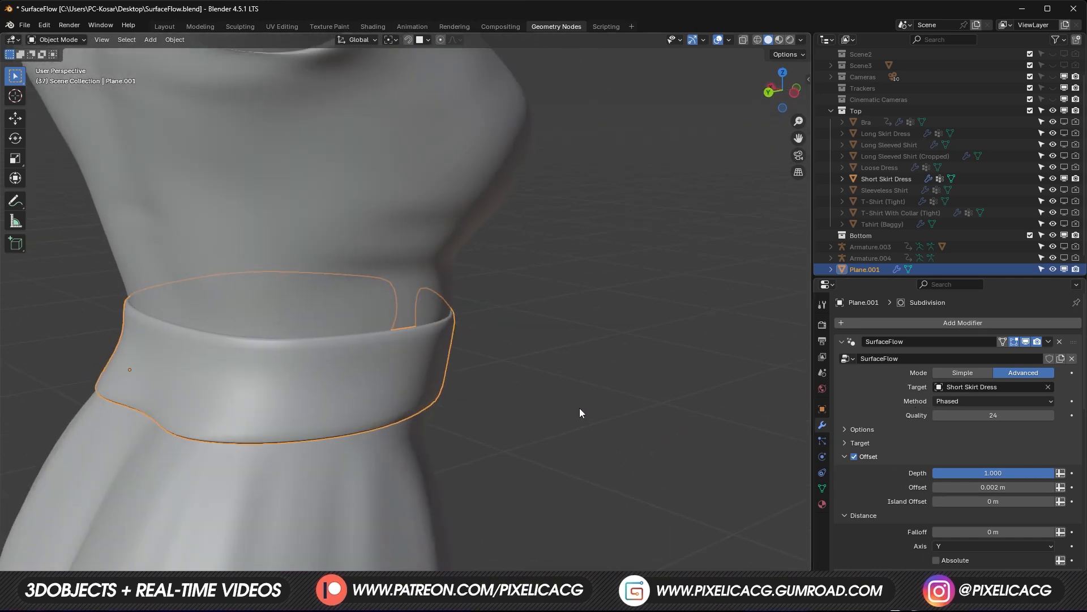
Check the belt's 0.002 m offset and enable Spread on its SurfaceFlow modifier
{"action": "key", "text": "Tab"}
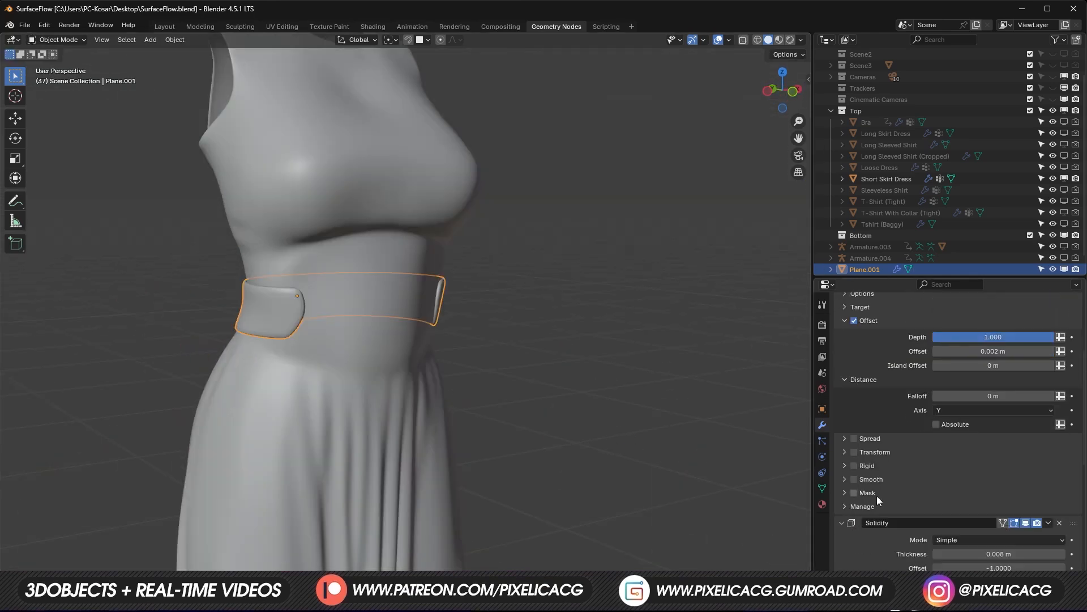
{"action": "left_click", "coordinate": [853, 439]}
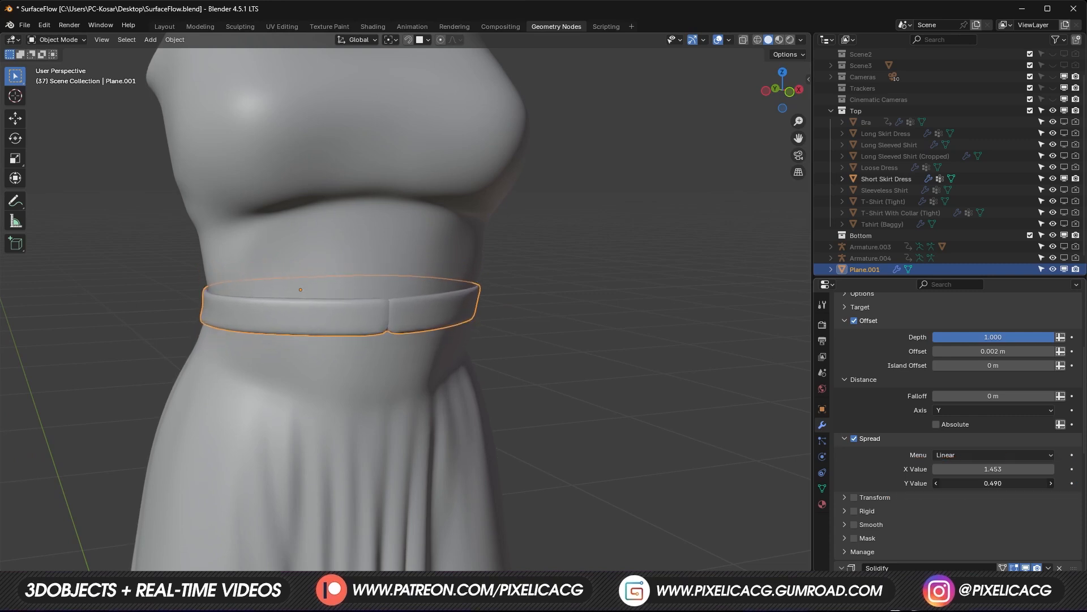
Adjust the belt's Spread values, set X Wrap to 1.0 and enable Smooth with 7 iterations
{"action": "left_click_drag", "start_coordinate": [993, 482], "coordinate": [1002, 482]}
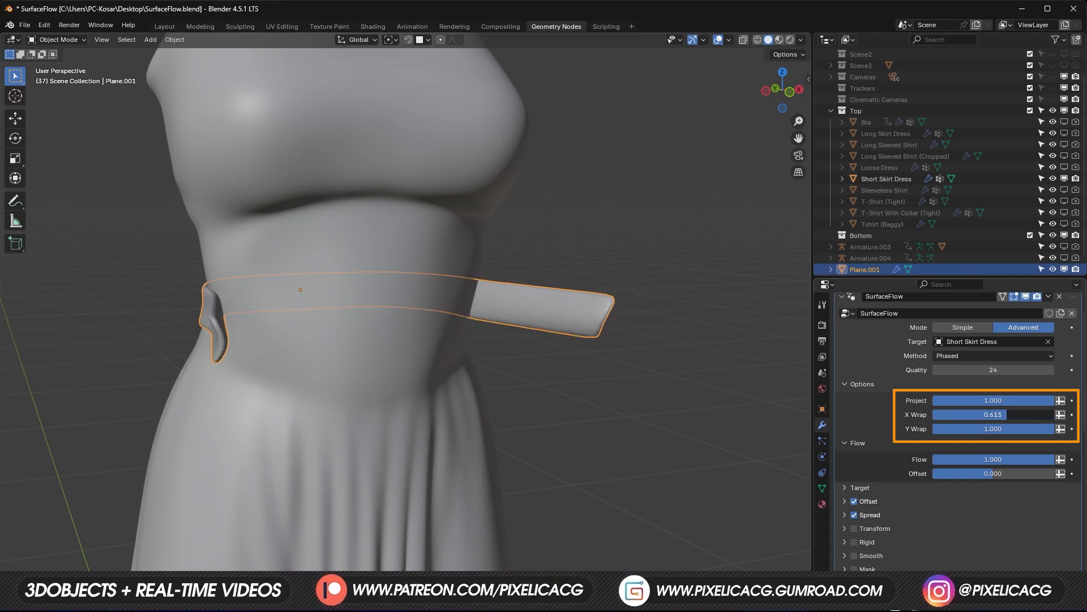
{"action": "left_click_drag", "start_coordinate": [971, 414], "coordinate": [1033, 414]}
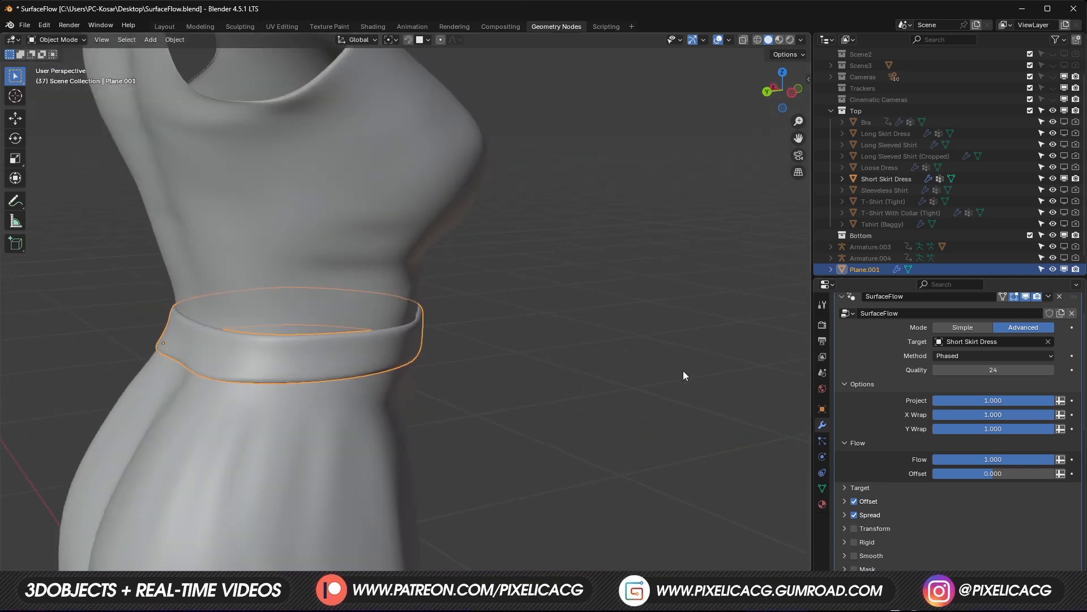
{"action": "left_click_drag", "start_coordinate": [991, 400], "coordinate": [978, 401]}
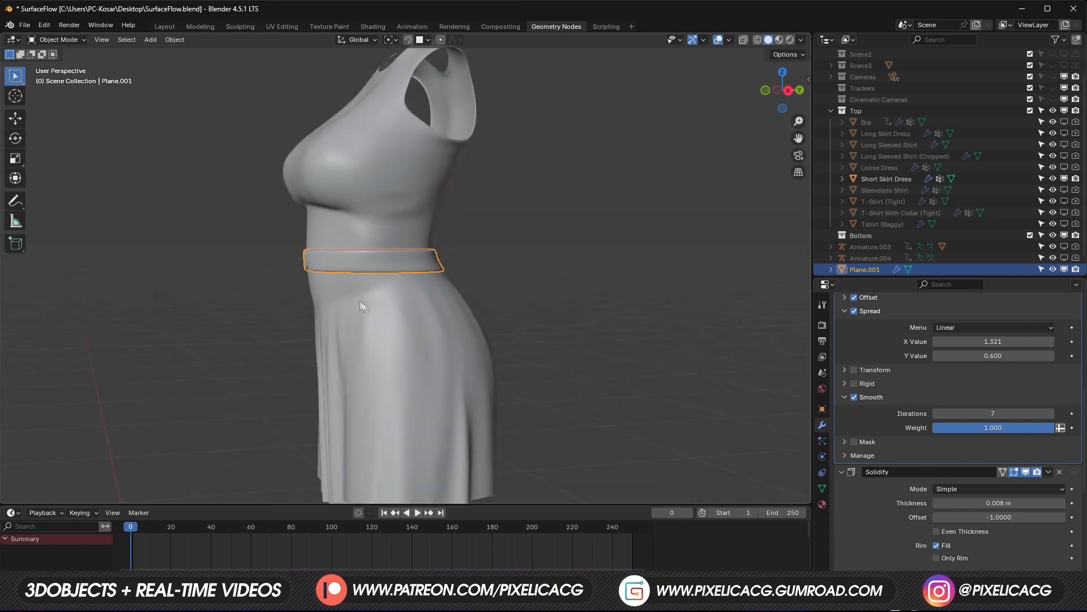
{"action": "key", "text": "r"}
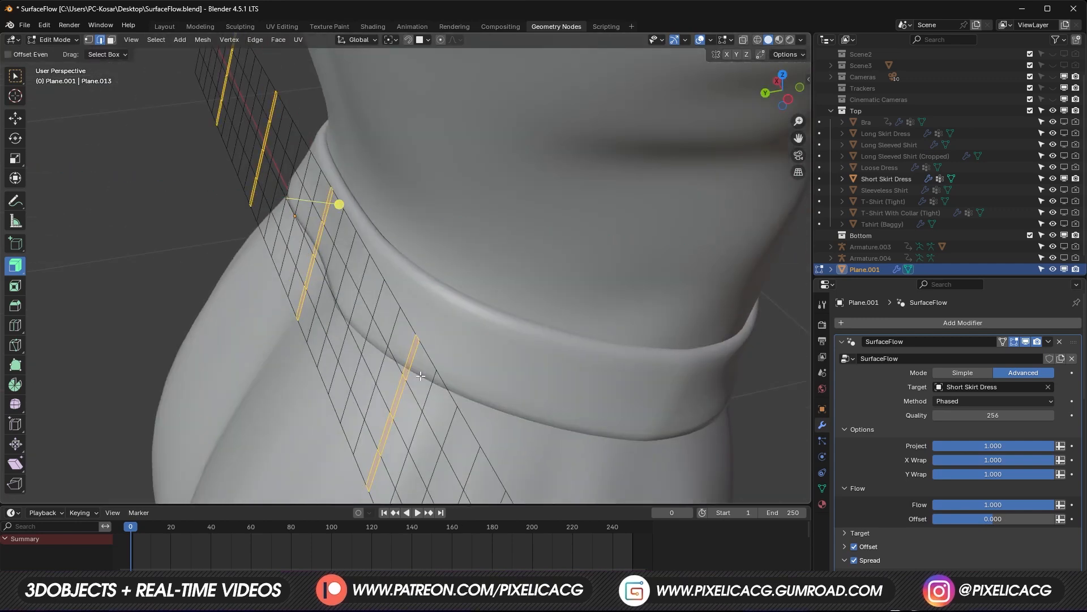
Raise the belt's wrap Quality to 256 and add a small belt-loop plane on it
{"action": "key", "text": "Tab"}
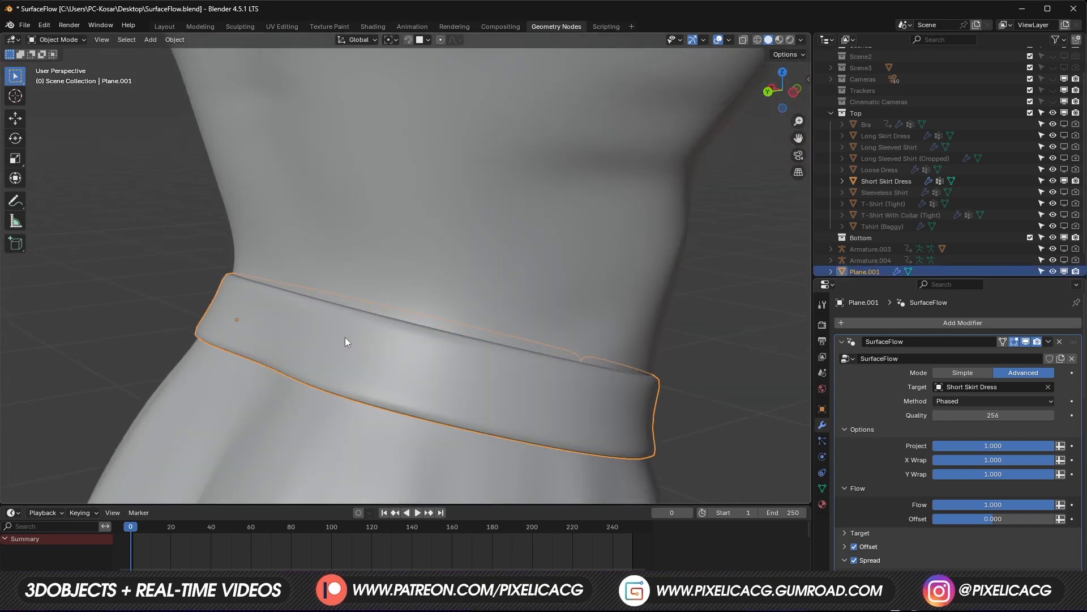
{"action": "key", "text": "Tab"}
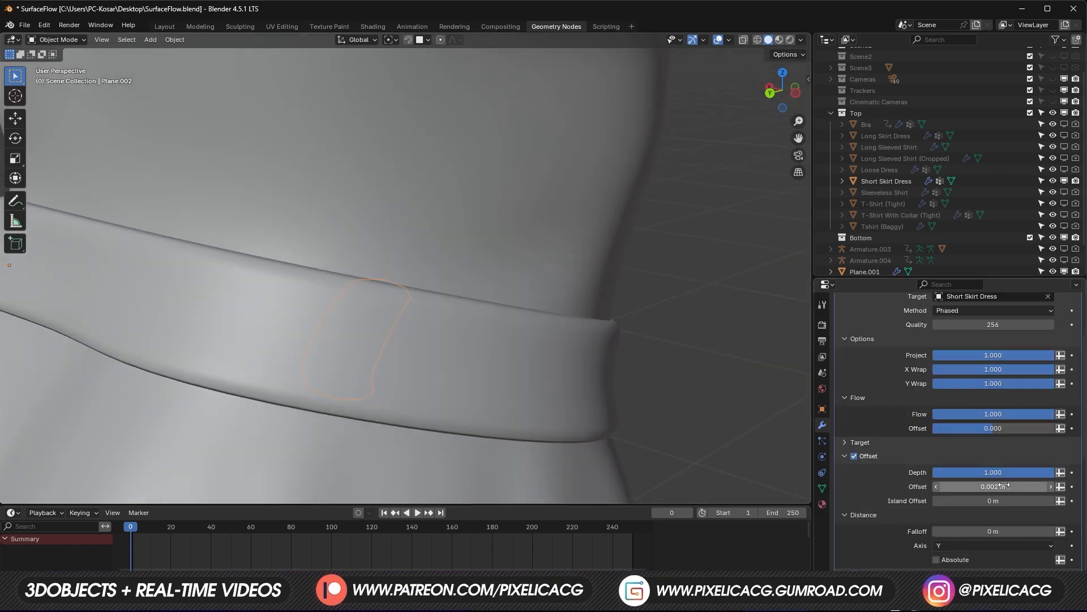
Offset the belt loop to -0.028 m, duplicate it further along the belt, and show Tight Jeans
{"action": "left_click_drag", "start_coordinate": [992, 486], "coordinate": [978, 486]}
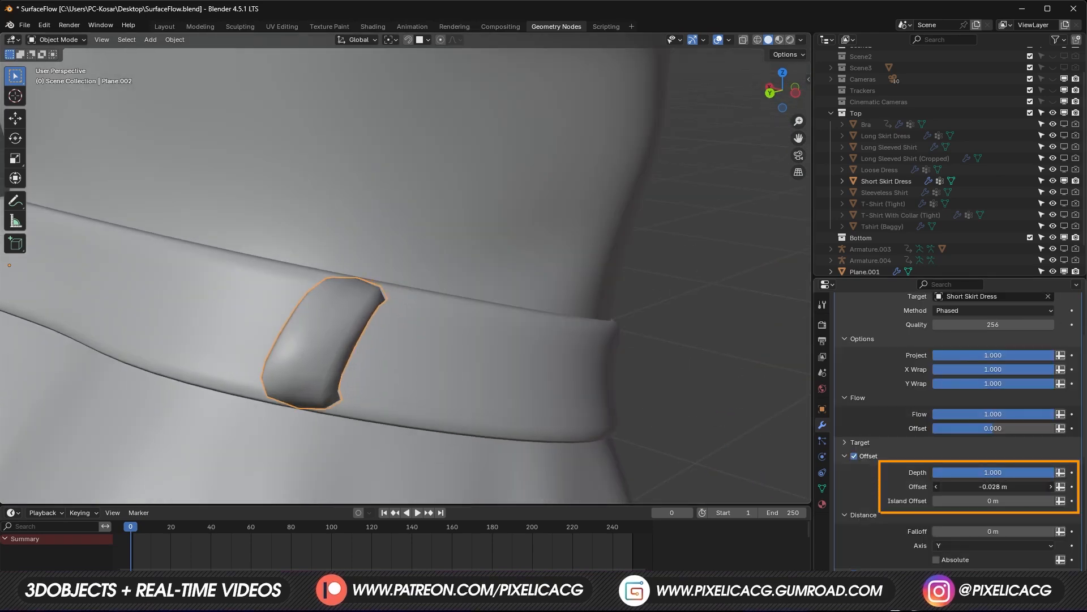
{"action": "key", "text": "Tab"}
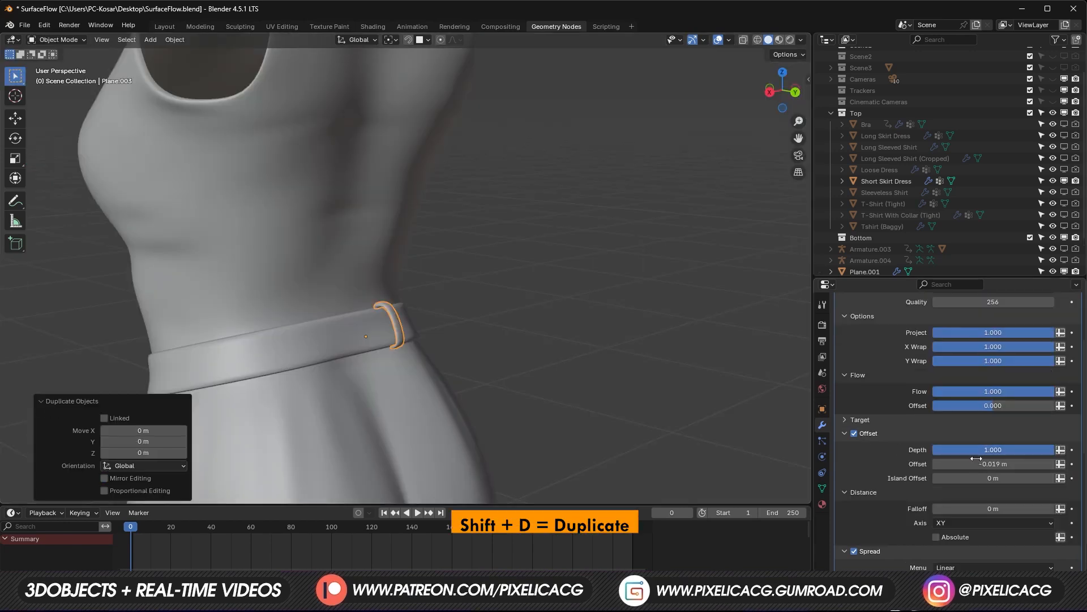
{"action": "scroll", "scroll_direction": "down", "scroll_amount": 3}
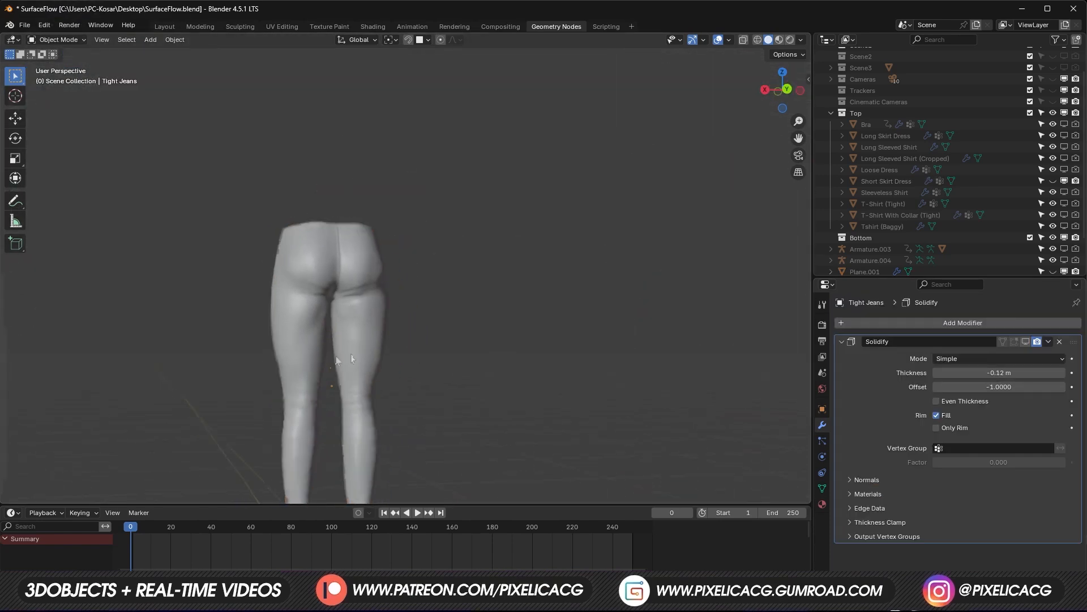
Add a plane and shape it into a five-sided back pocket wrapped onto Tight Jeans
{"action": "key", "text": "shift+a"}
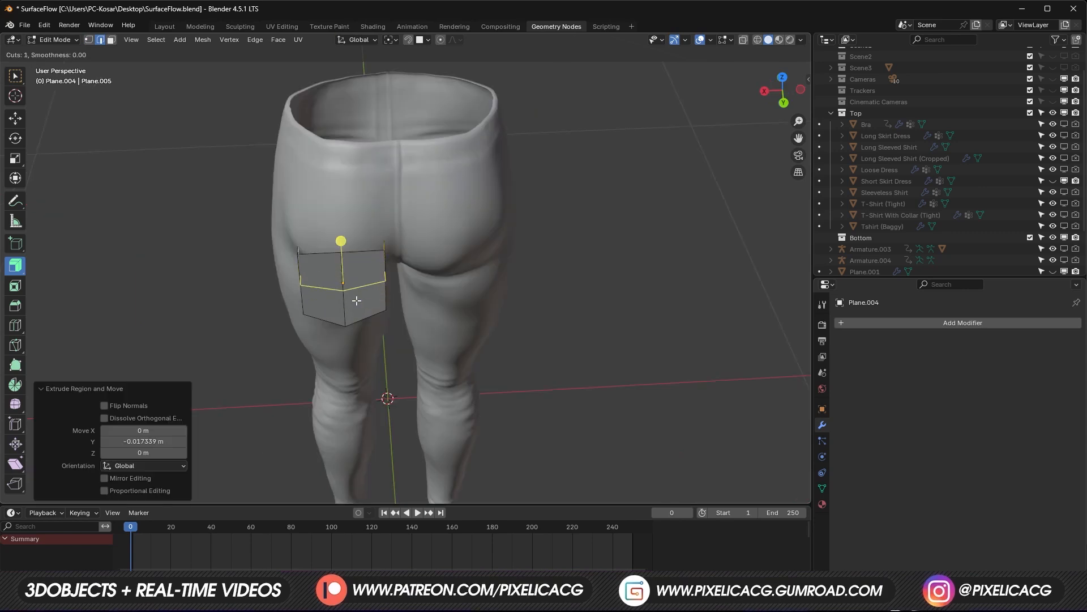
{"action": "key", "text": "Tab"}
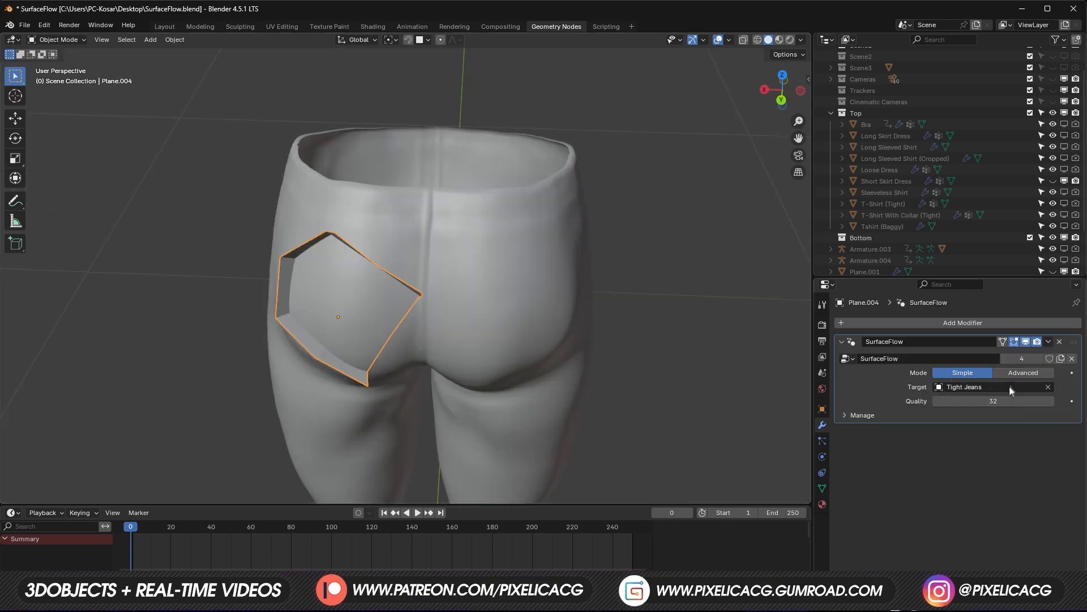
Set the pocket's SurfaceFlow to Advanced mode with the Phased method, and tilt the pocket slightly
{"action": "left_click", "coordinate": [1023, 373]}
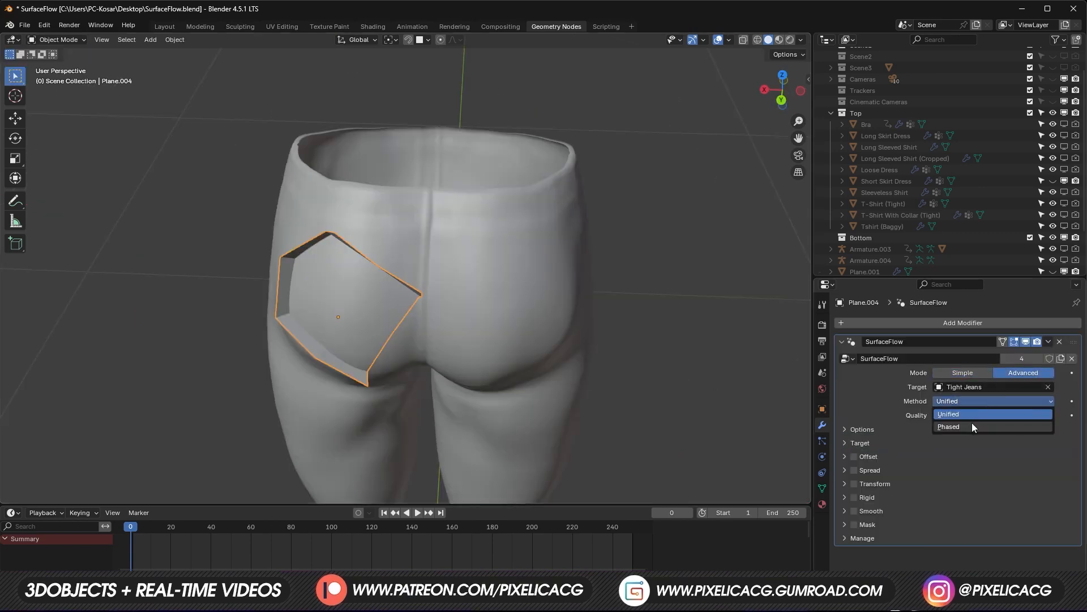
{"action": "left_click", "coordinate": [949, 426]}
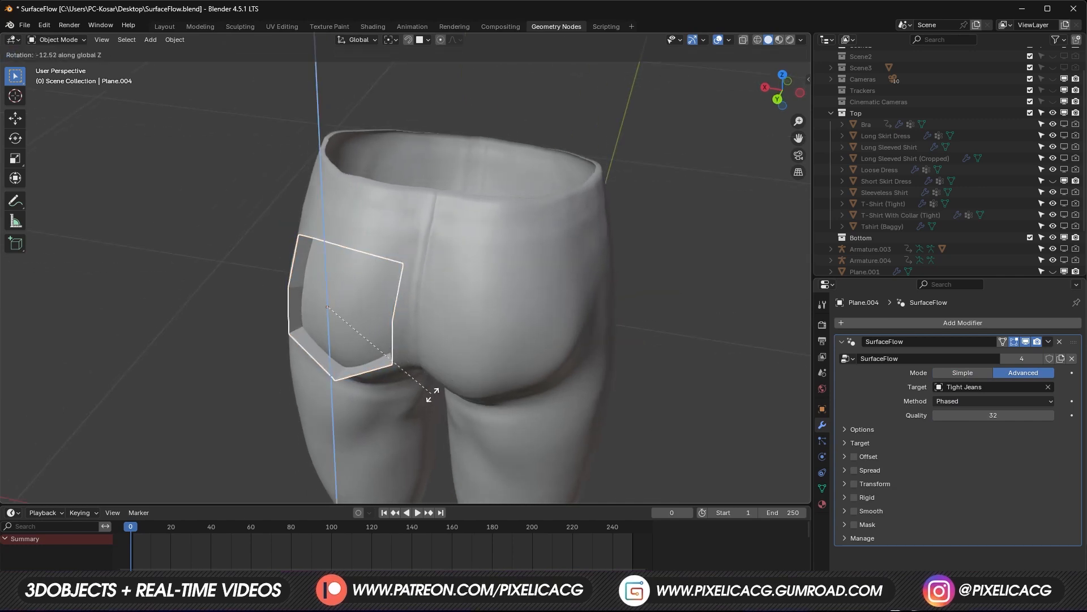
{"action": "key", "text": "Tab"}
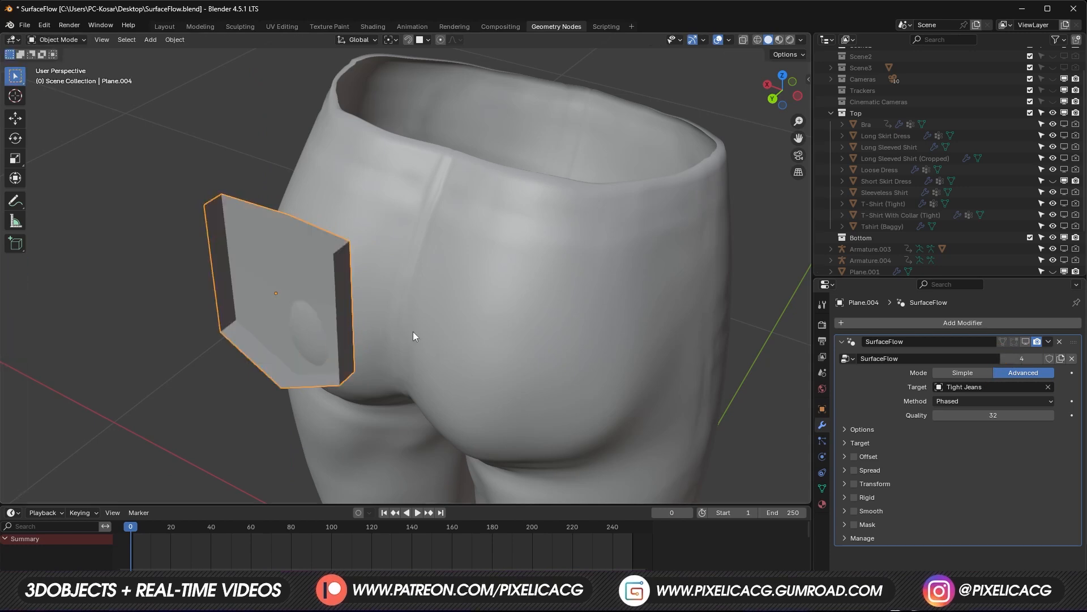
{"action": "key", "text": "r"}
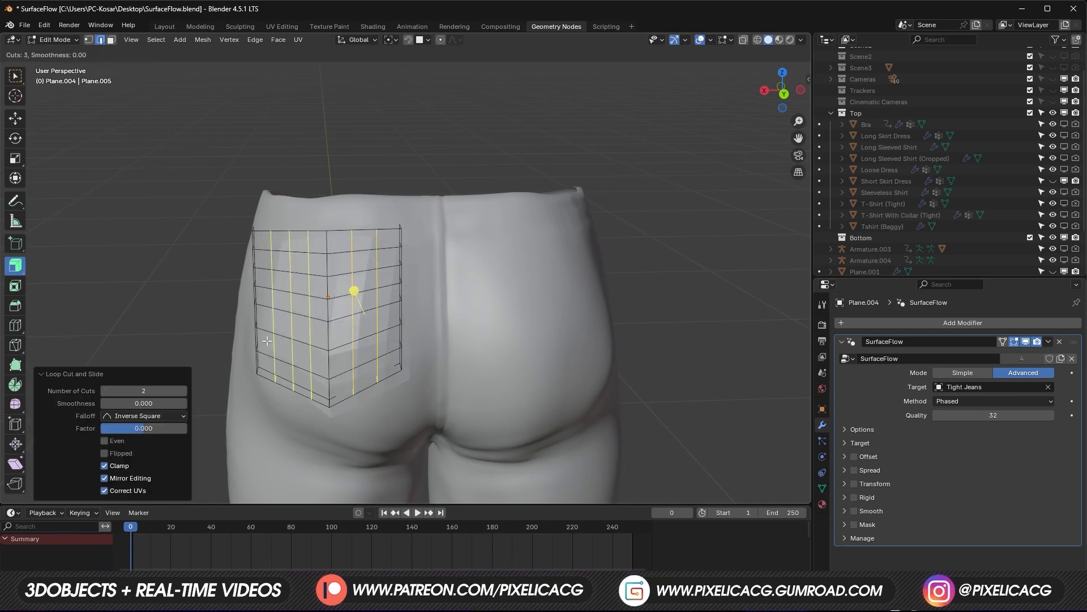
Add loop cuts, a bevelled flap seam and two buttons to the left pocket
{"action": "key", "text": "Tab"}
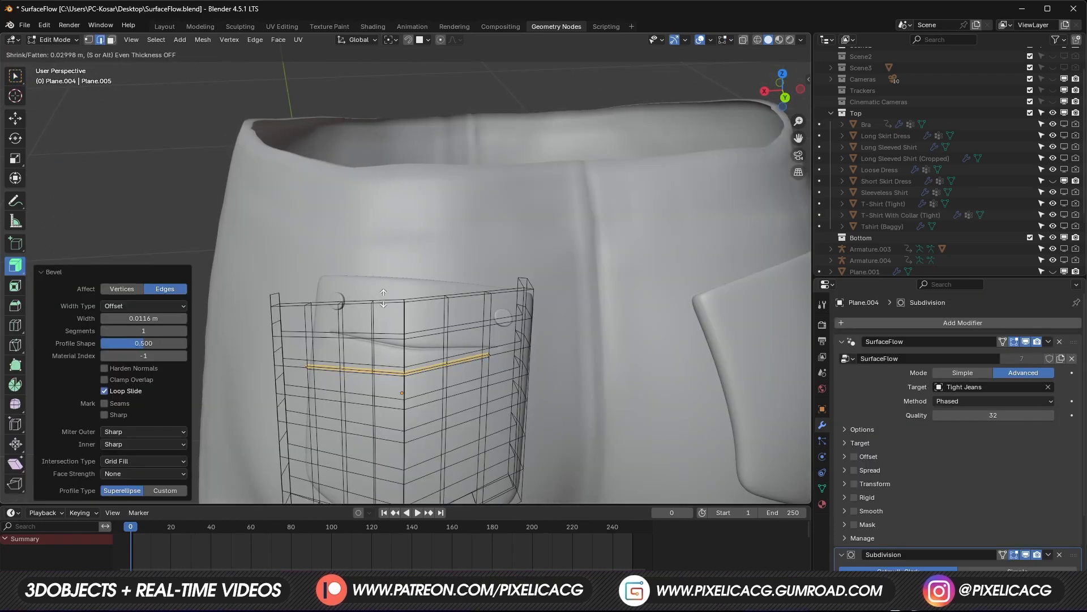
{"action": "key", "text": "Tab"}
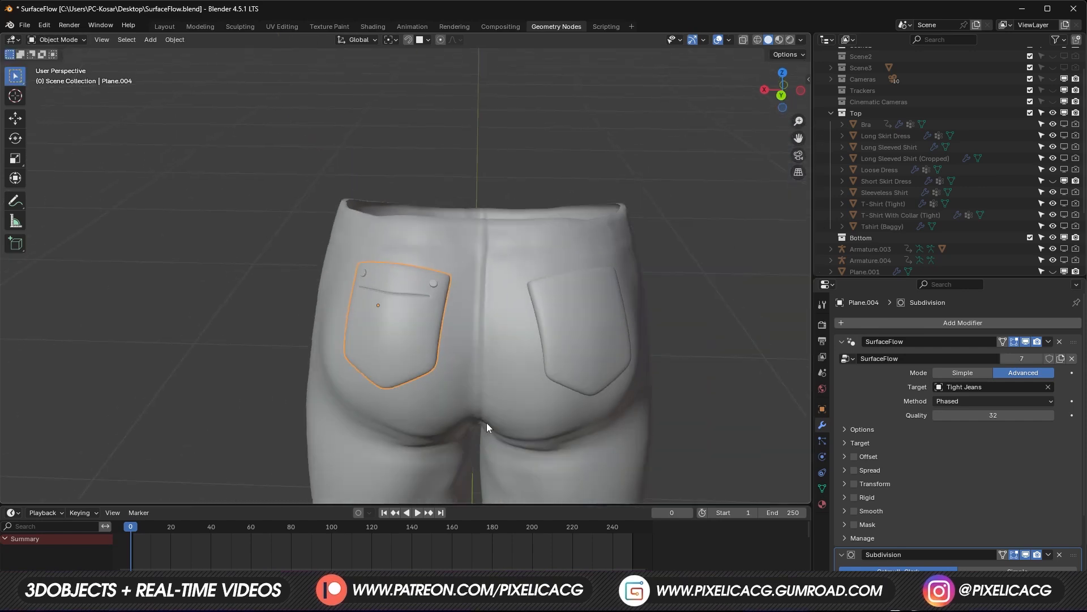
Apply SurfaceFlow on the finished phone-pocket example, then view PixelicaCG's Gumroad store
{"action": "key", "text": "Tab"}
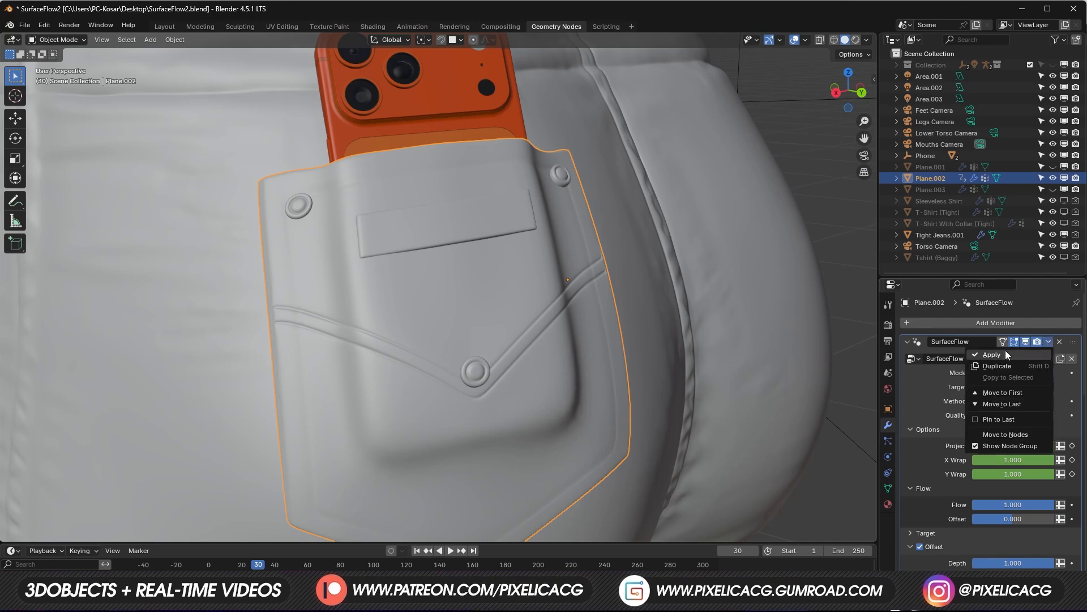
{"action": "left_click", "coordinate": [991, 355]}
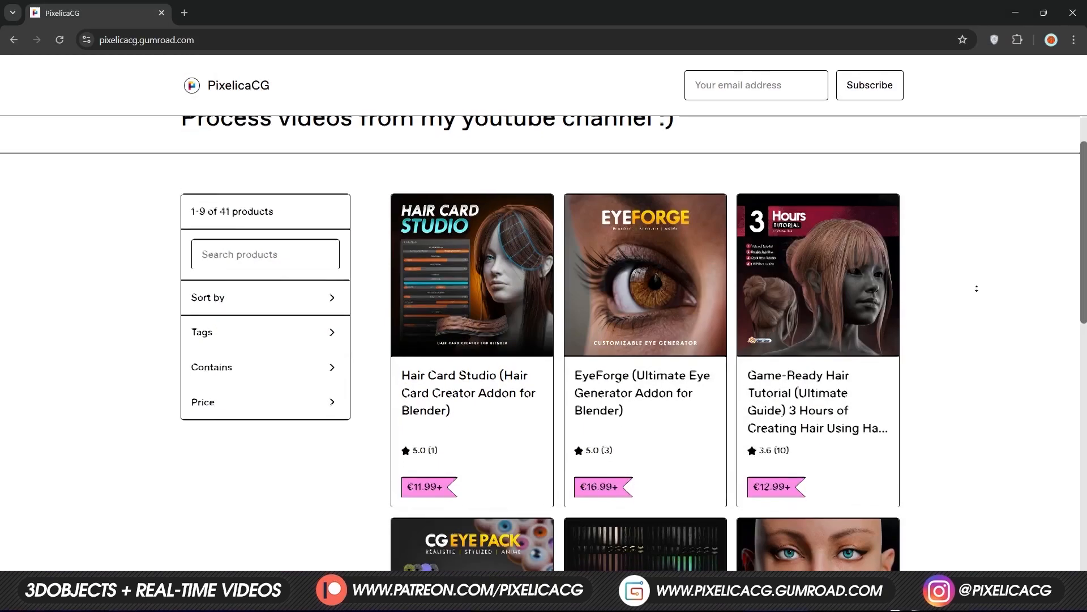
Scroll the EyeForge product page, then browse Hair Card Studio's hair colour features
{"action": "scroll", "scroll_direction": "down", "scroll_amount": 3}
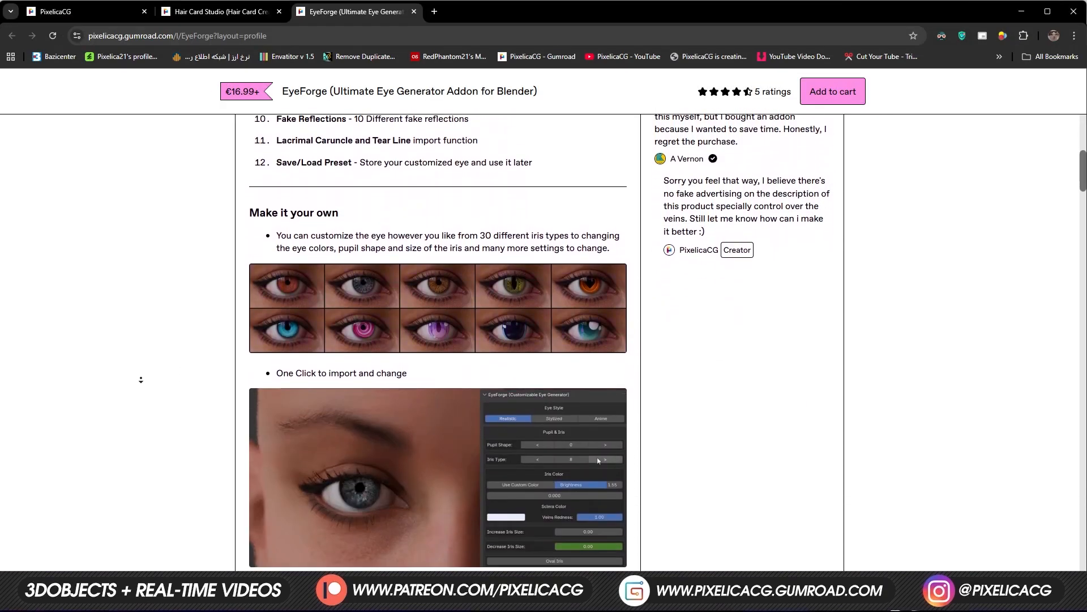
{"action": "scroll", "scroll_direction": "down", "scroll_amount": 3}
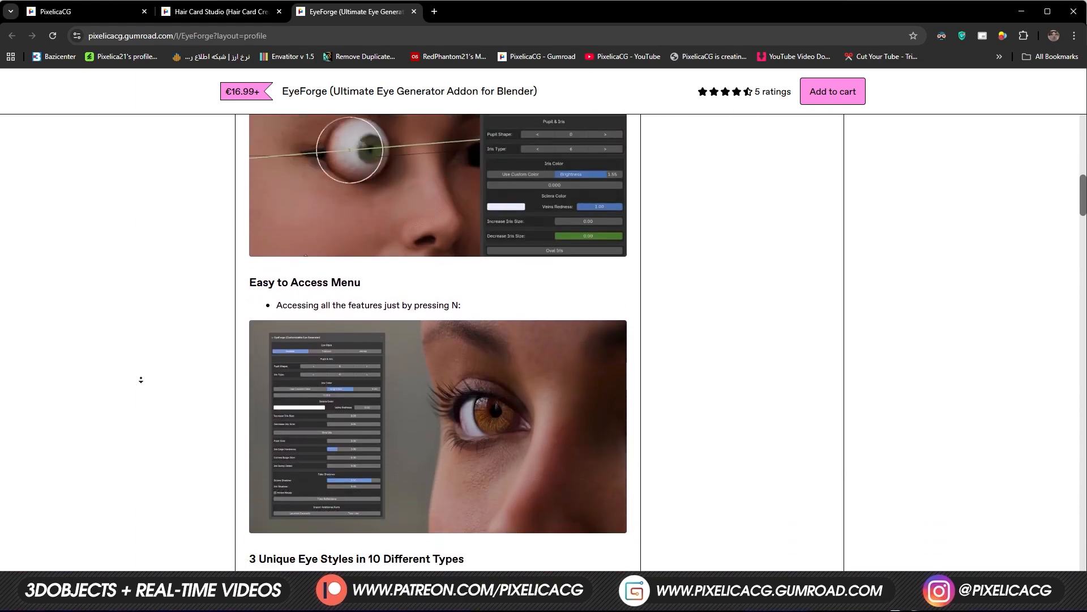
{"action": "left_click", "coordinate": [219, 11]}
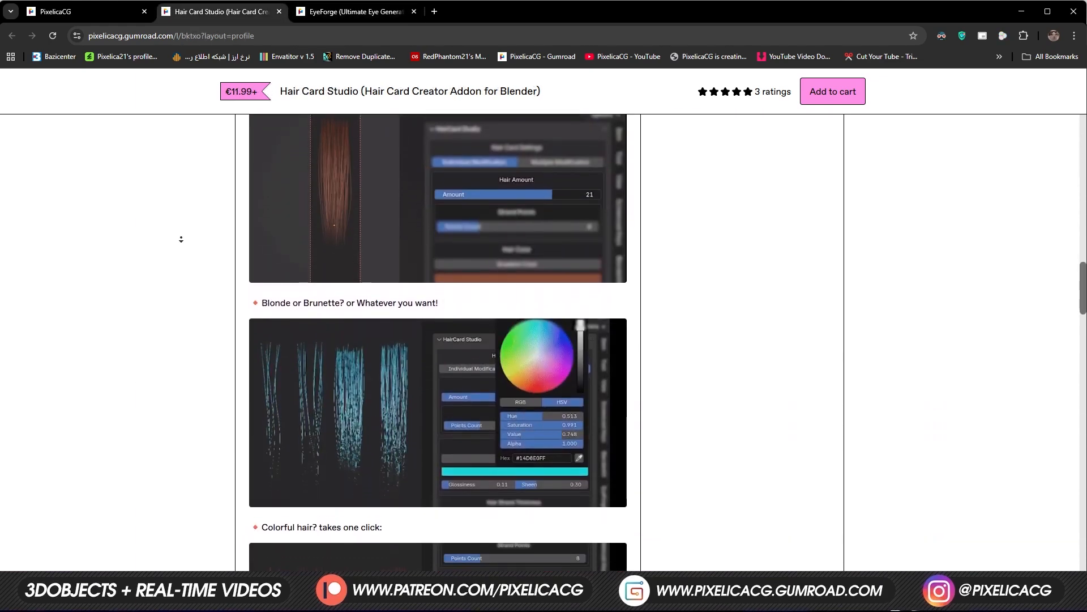
{"action": "scroll", "scroll_direction": "down", "scroll_amount": 3}
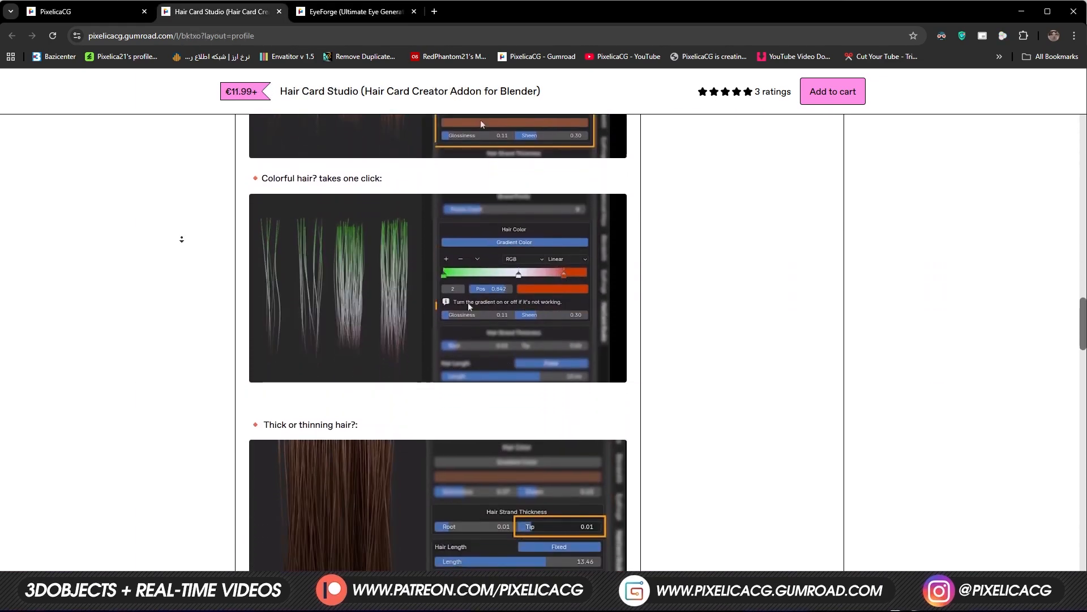